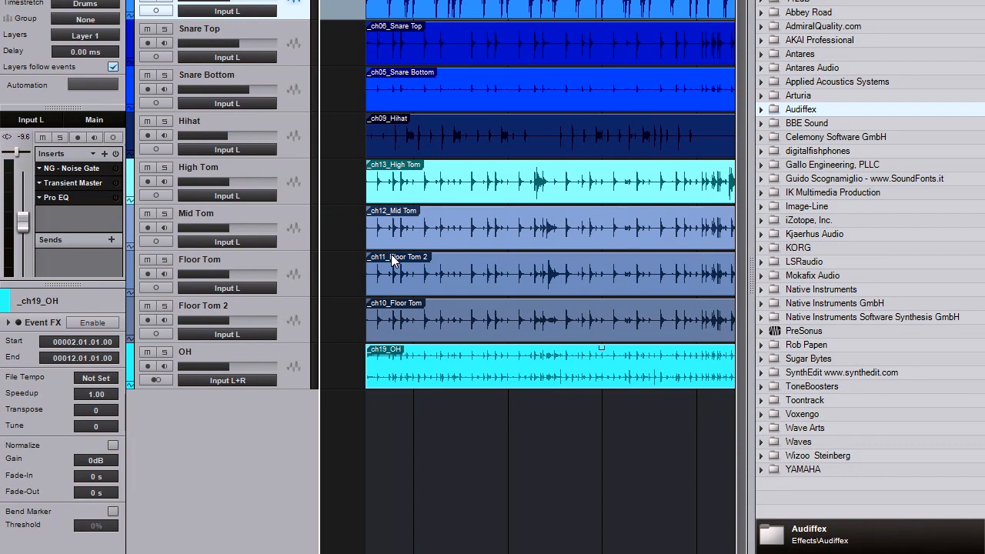
mouse_move(274, 206)
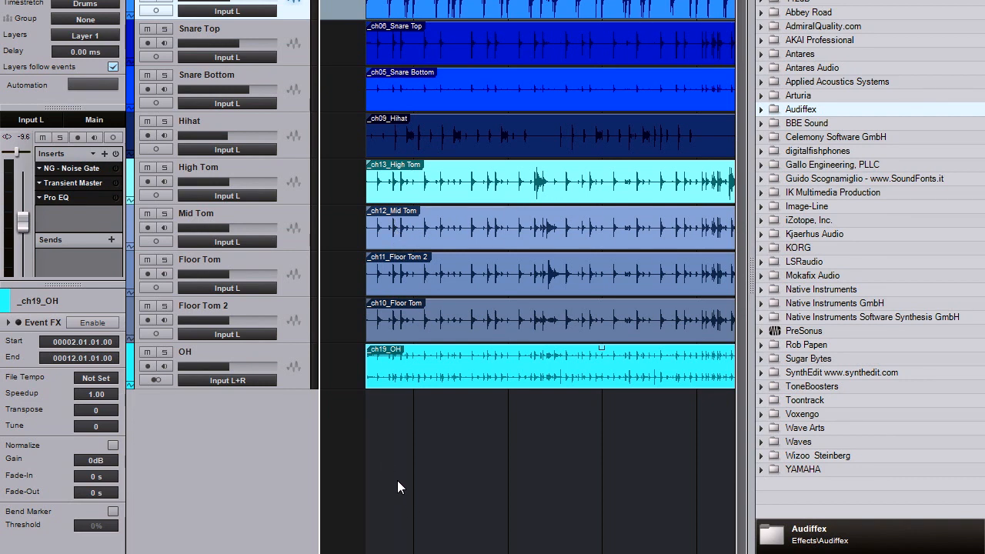
mouse_move(586, 323)
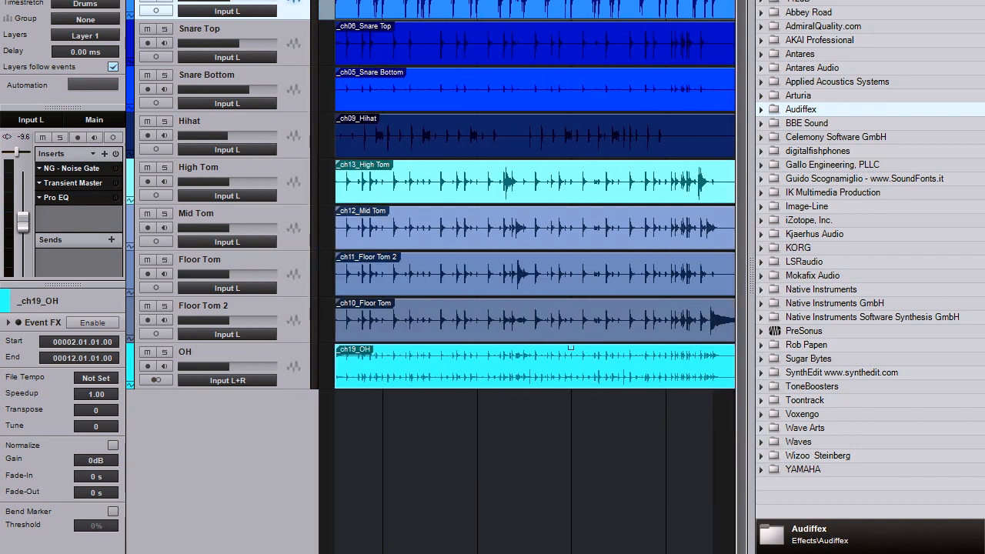
mouse_move(402, 460)
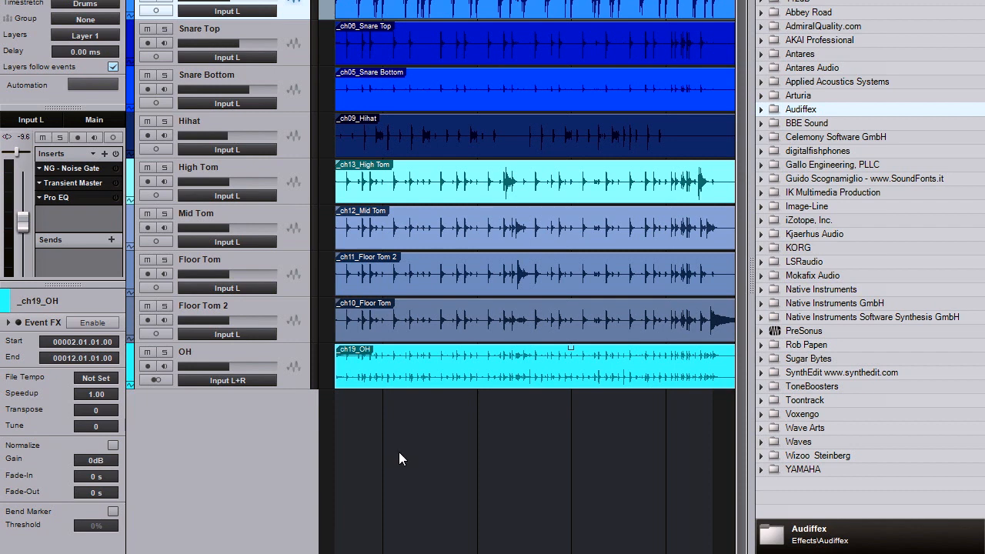
mouse_move(393, 417)
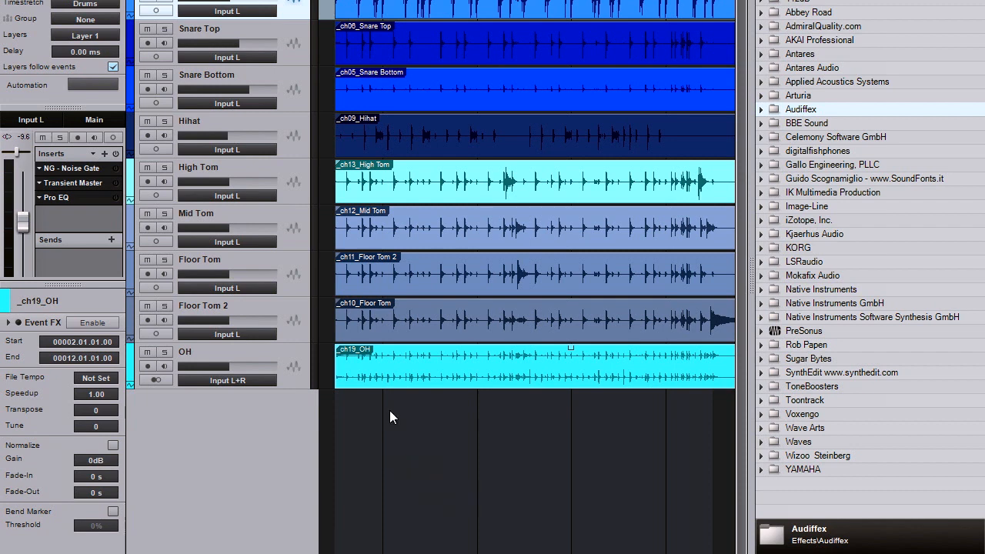
mouse_move(646, 535)
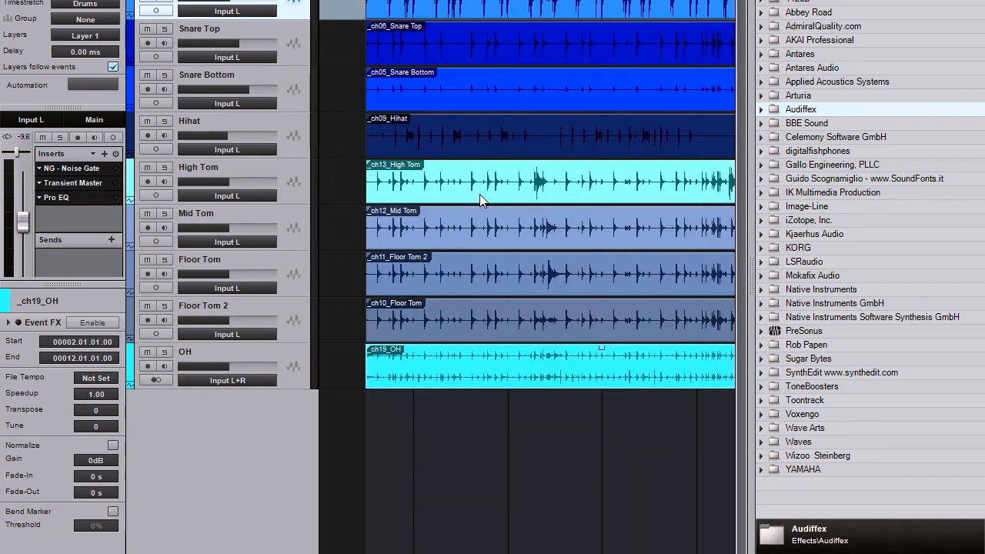
mouse_move(434, 368)
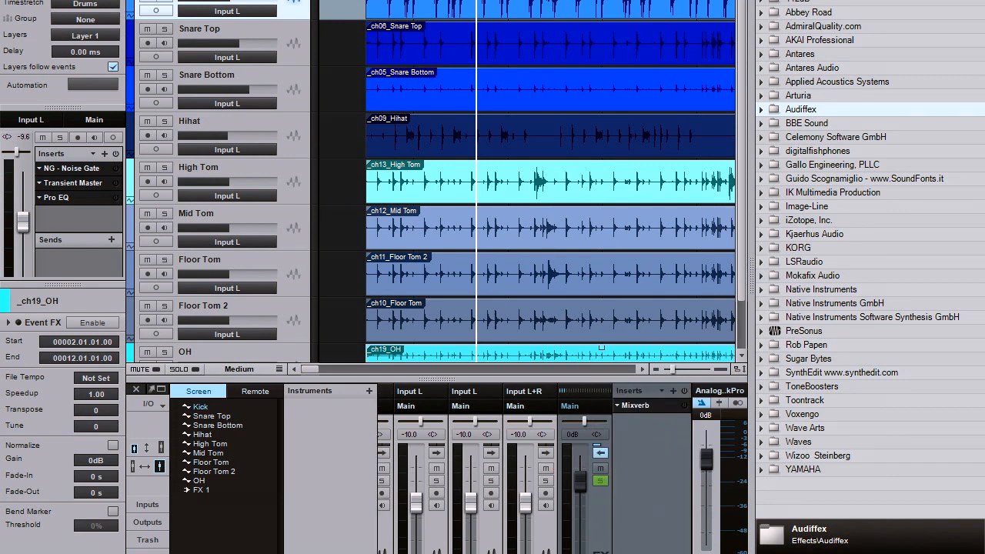
mouse_move(450, 545)
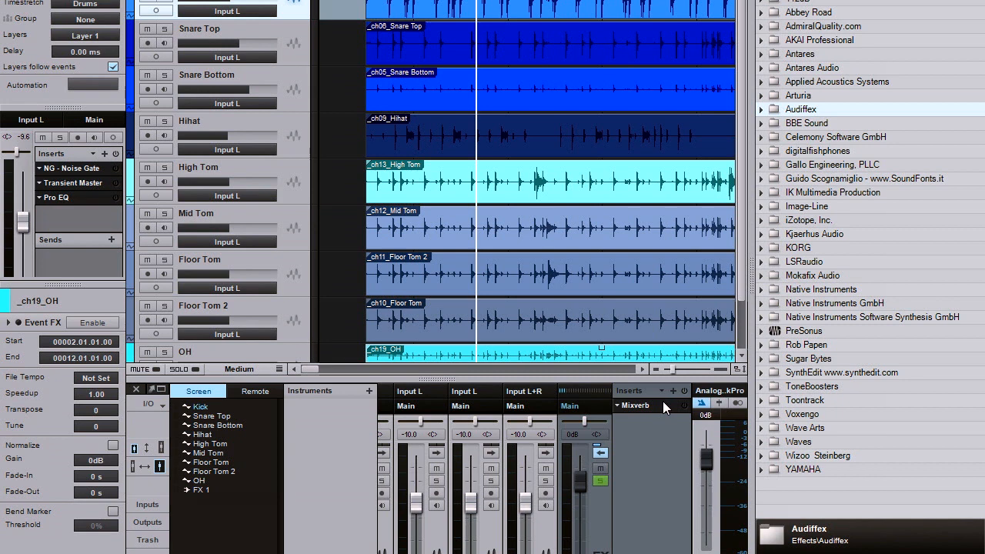
mouse_move(600, 453)
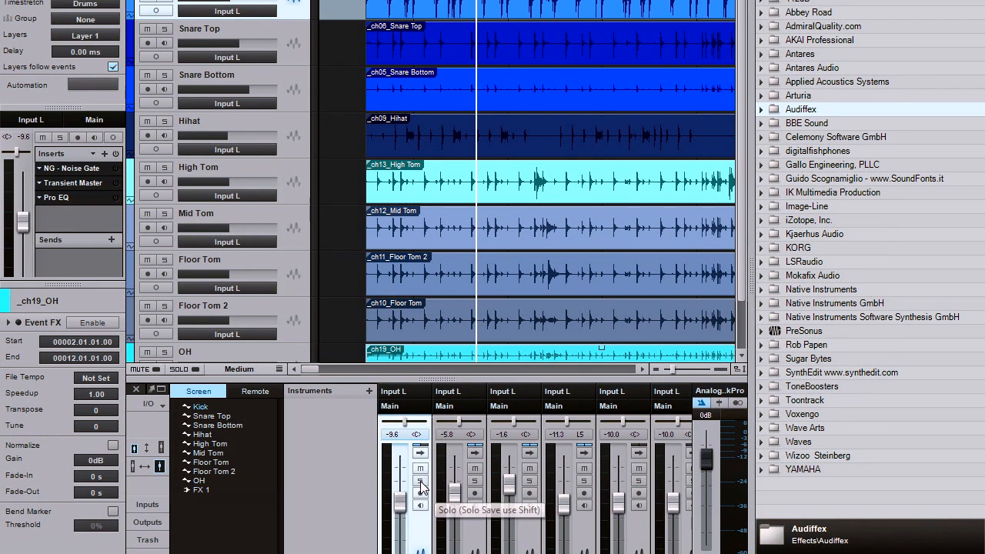
Solo the Kick channel to silence the other drums.
click(410, 478)
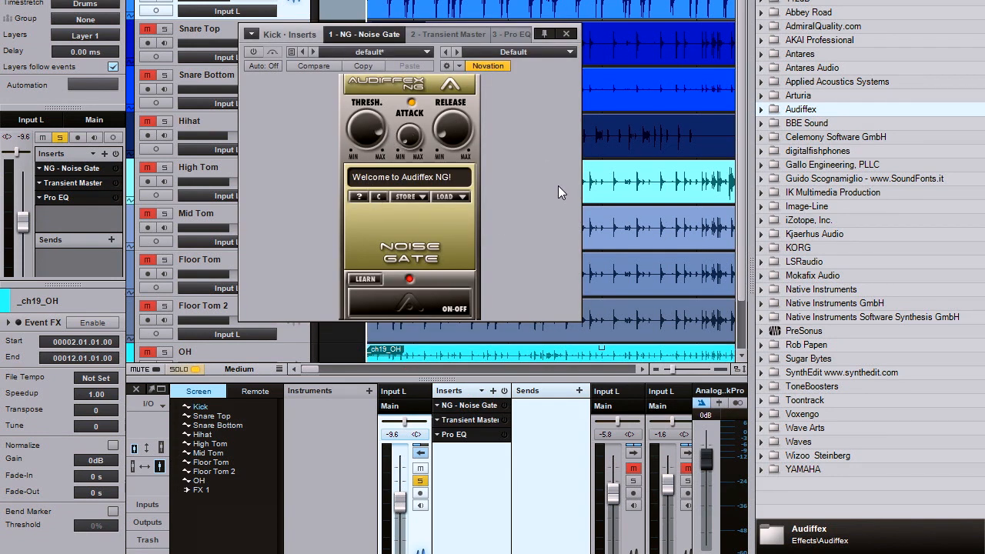
mouse_move(391, 96)
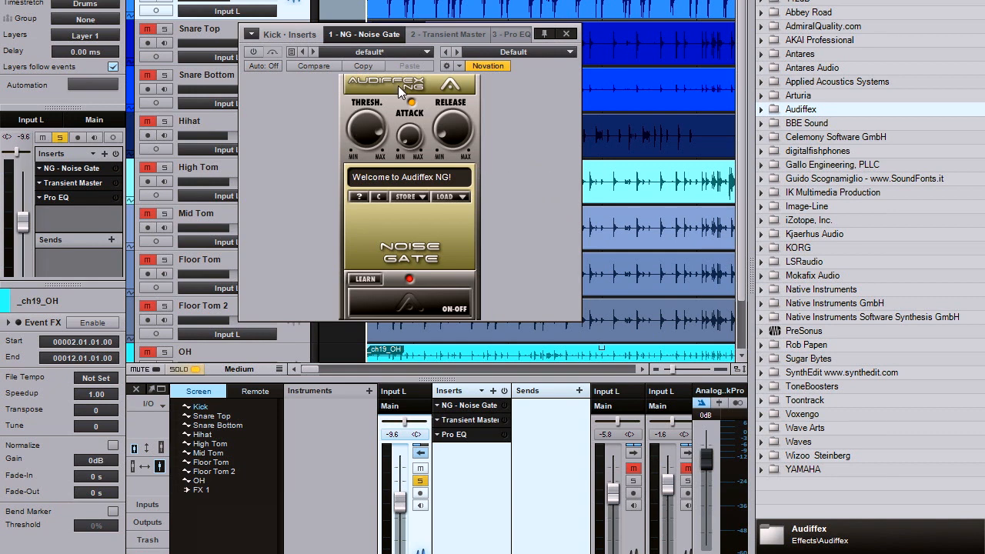
mouse_move(543, 142)
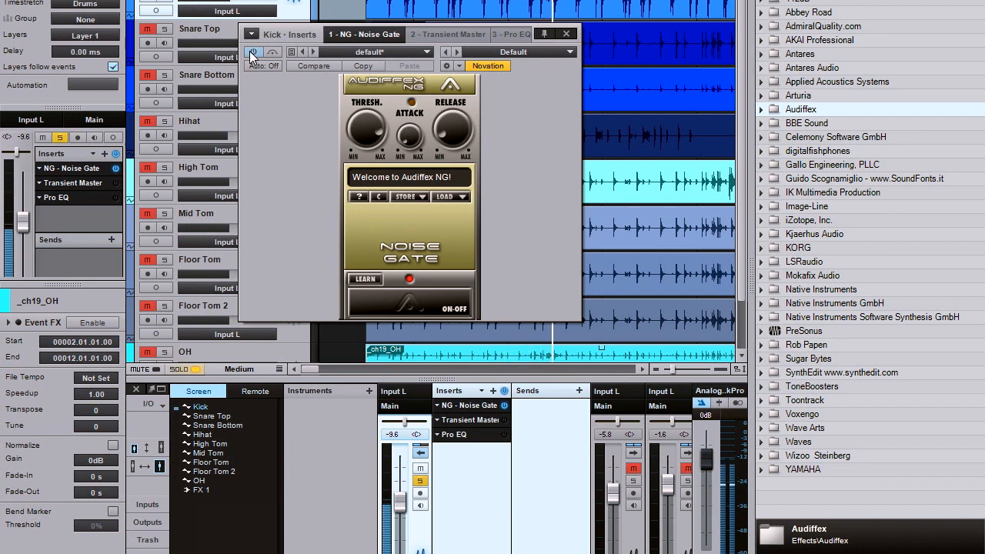
Switch on the Kick's Noise Gate plugin.
click(566, 34)
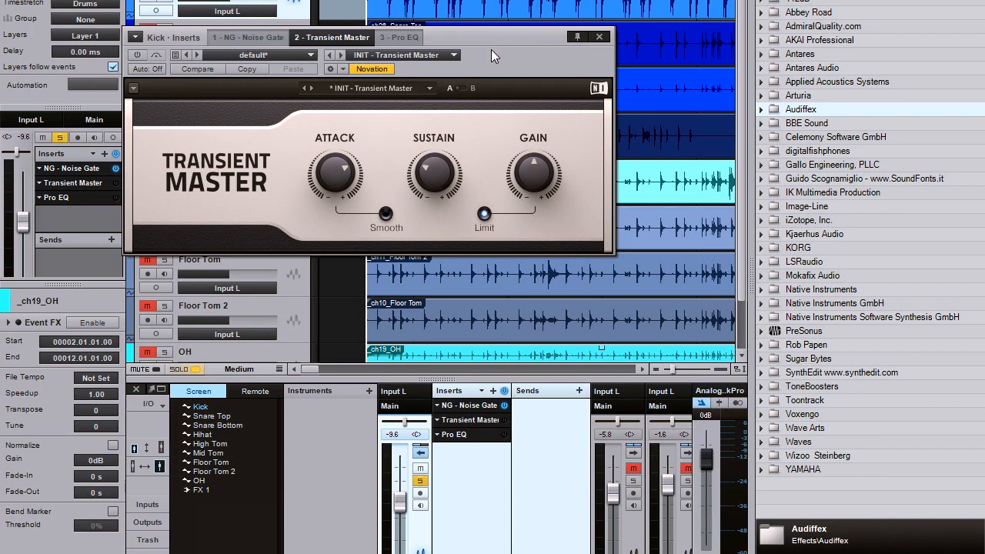
mouse_move(471, 70)
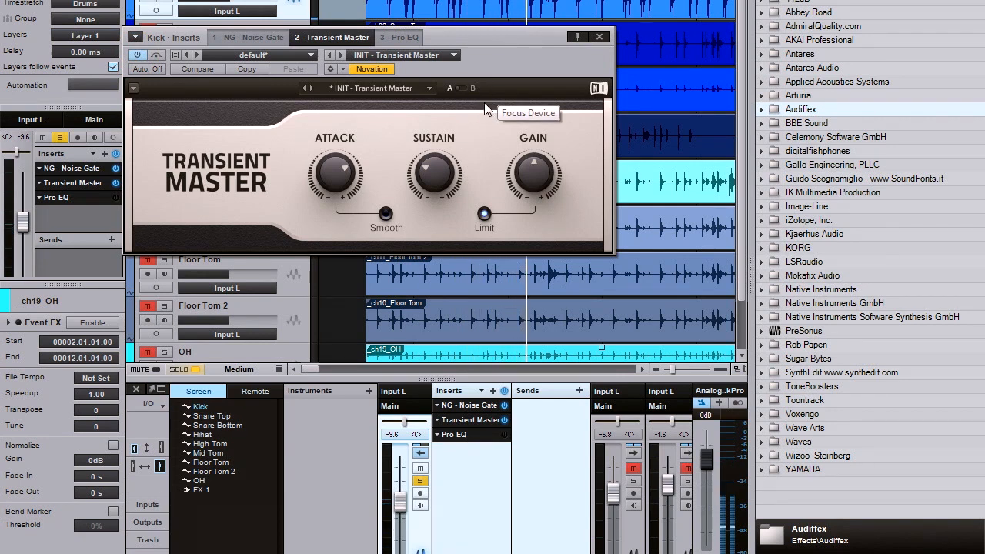
Close the Transient Master editor and bring up the Kick's Pro EQ.
click(599, 36)
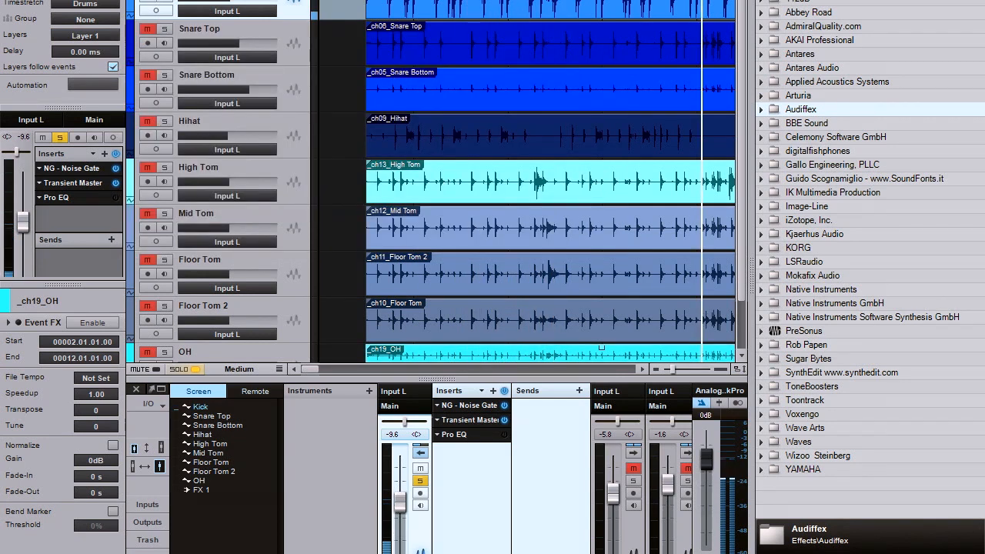
click(55, 197)
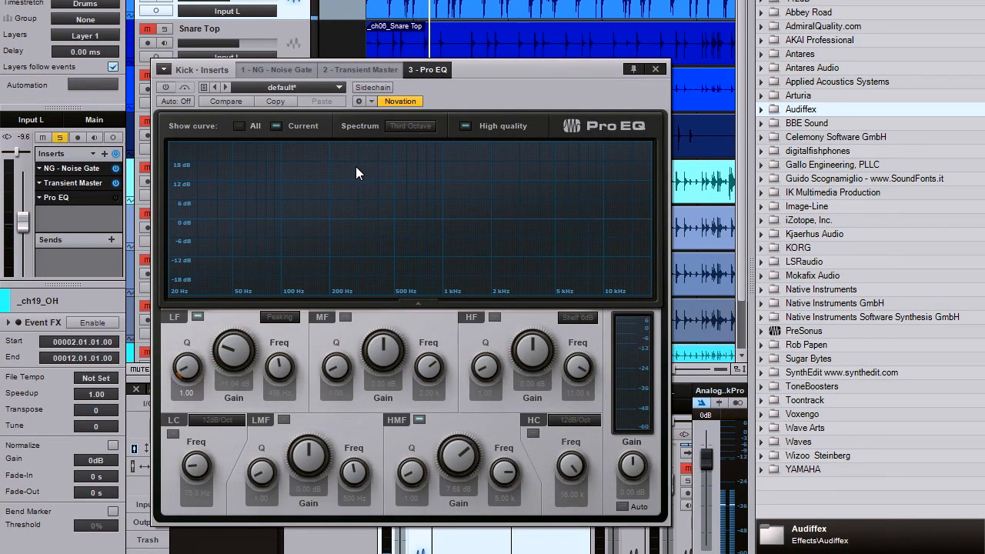
mouse_move(167, 87)
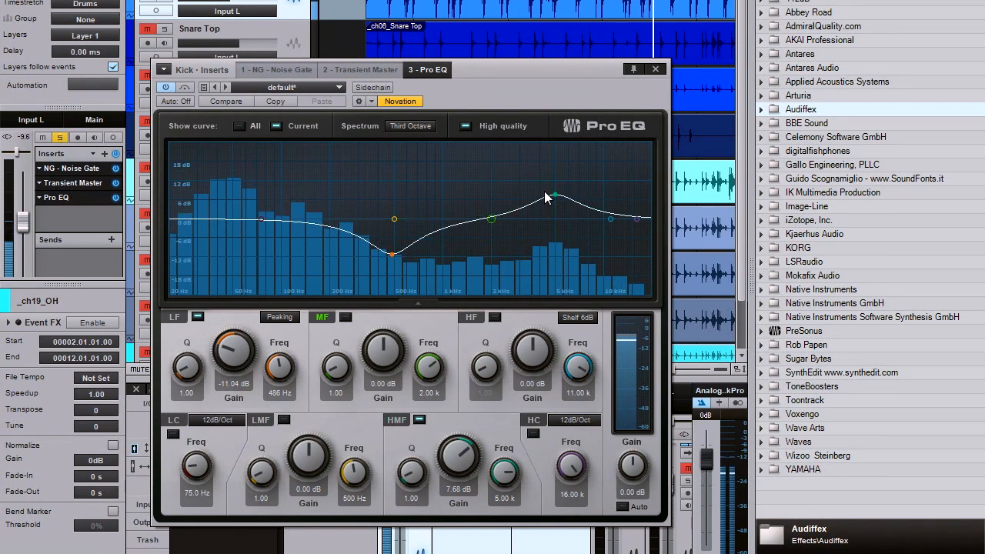
Switch on the Kick channel's Pro EQ.
click(655, 69)
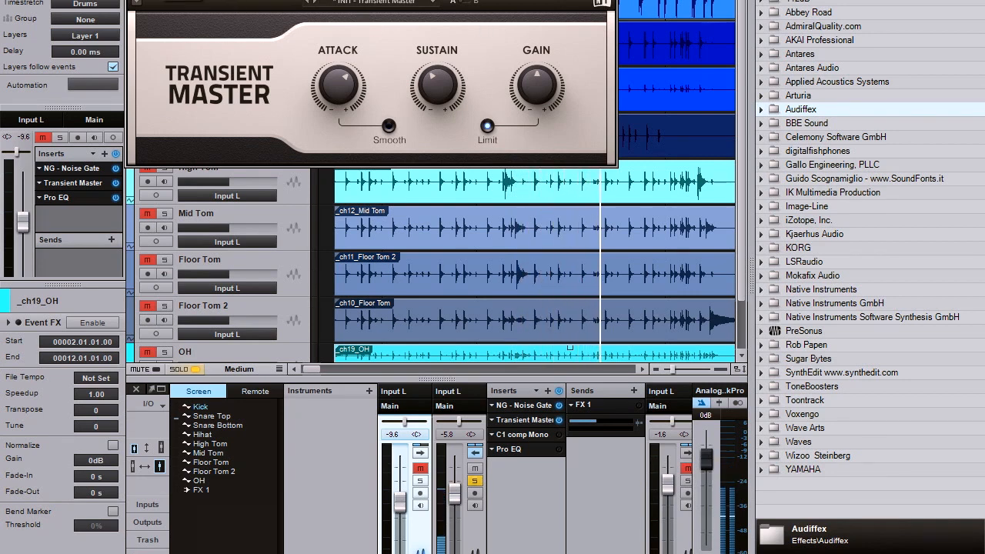
Shape the Kick's Pro EQ nodes, boosting the high-mid to about +13.7 dB near 4.95 kHz.
drag(437, 88, 437, 115)
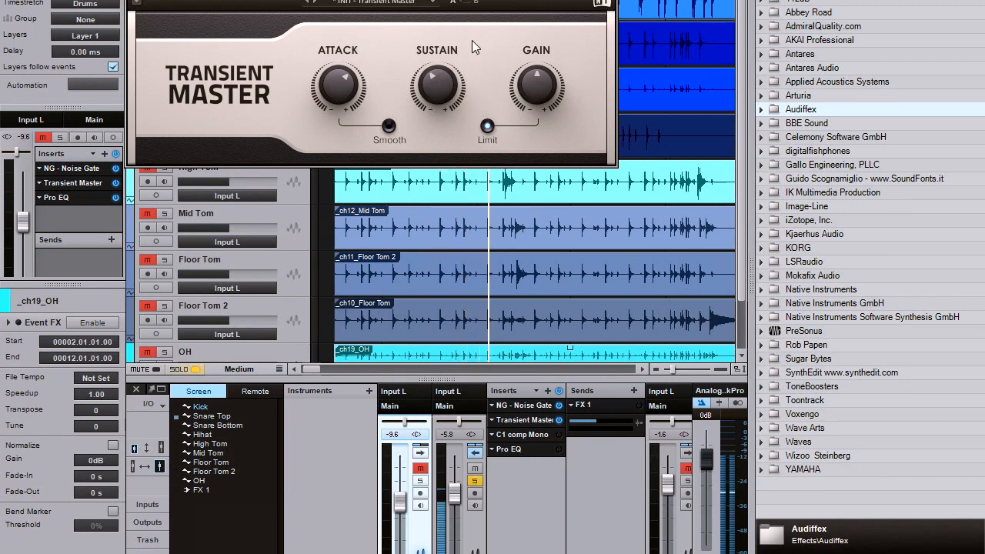
drag(437, 81, 438, 70)
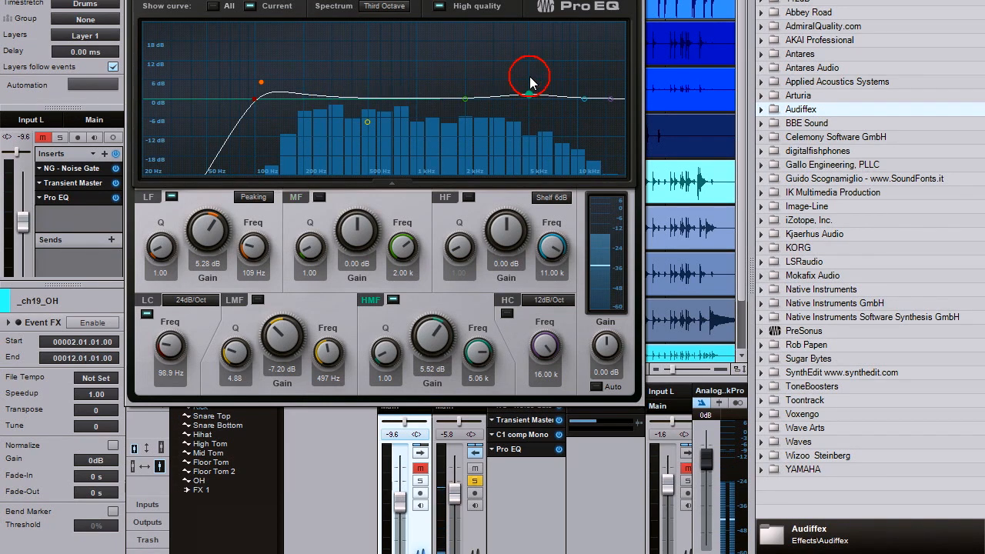
drag(533, 90, 529, 56)
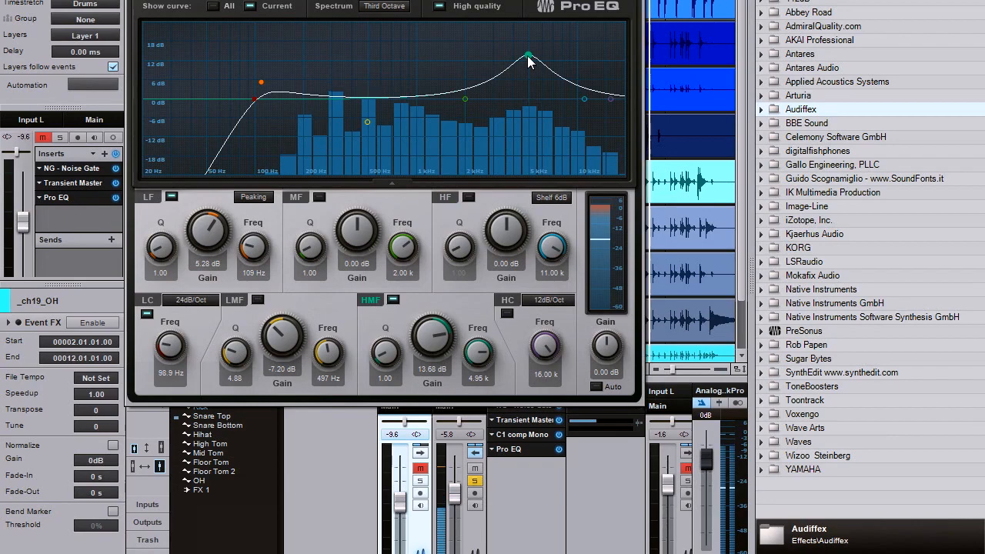
drag(528, 54, 530, 82)
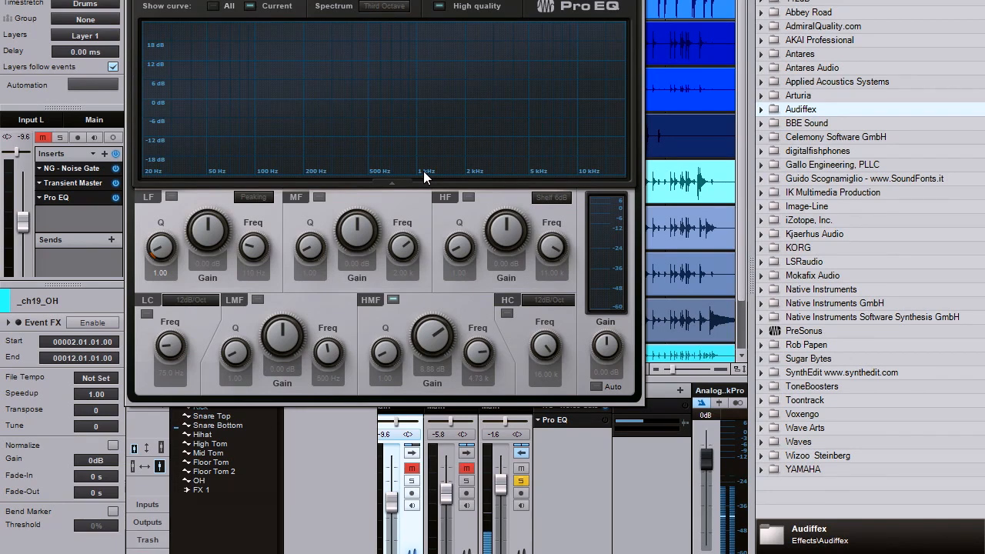
mouse_move(427, 141)
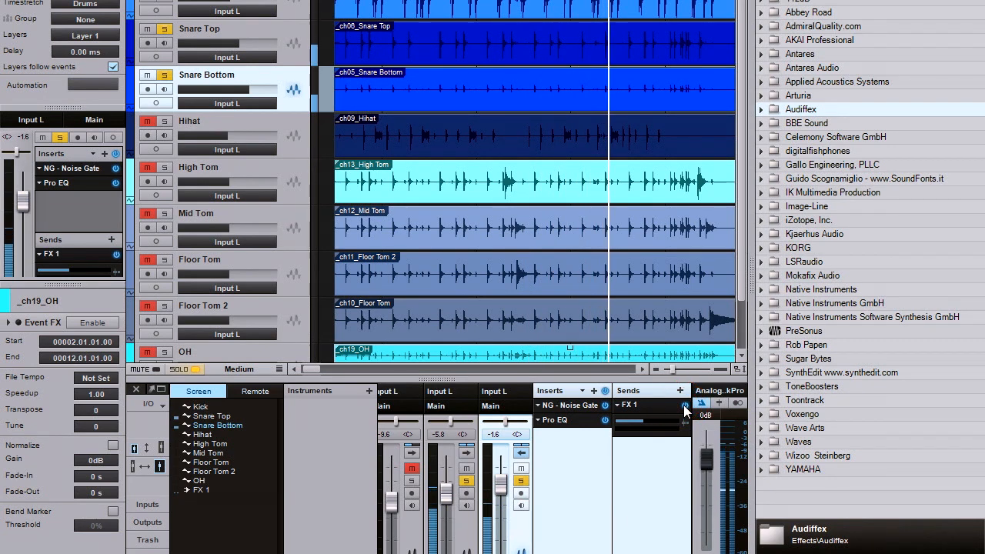
Set the Snare Bottom send, lower the Kick volume, and add a low FX 1 send to Kick.
drag(684, 425, 642, 424)
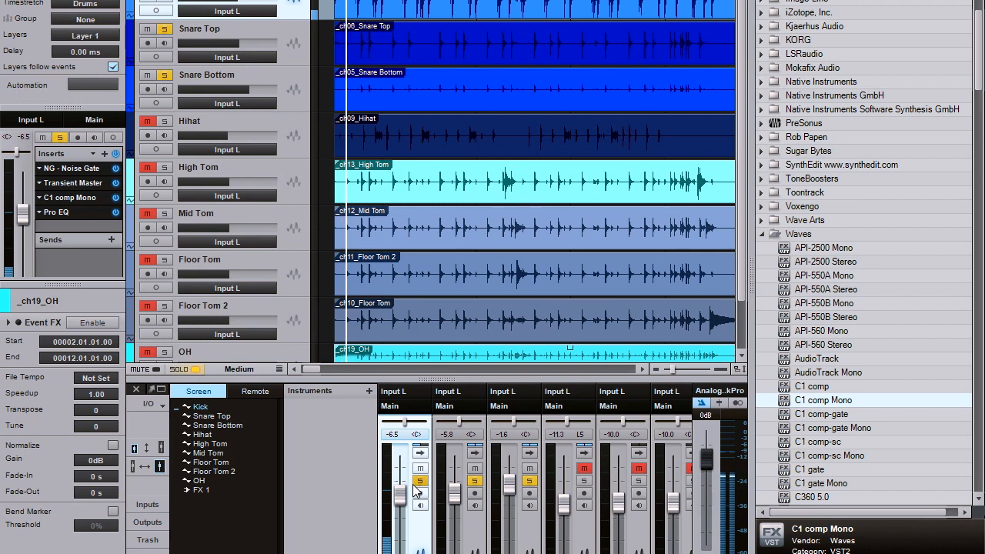
drag(400, 493, 399, 505)
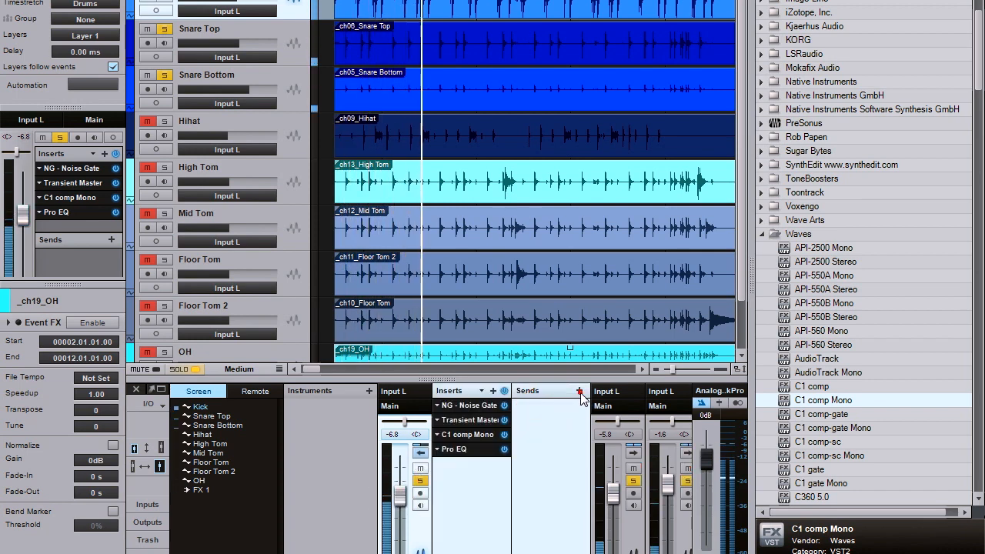
click(574, 390)
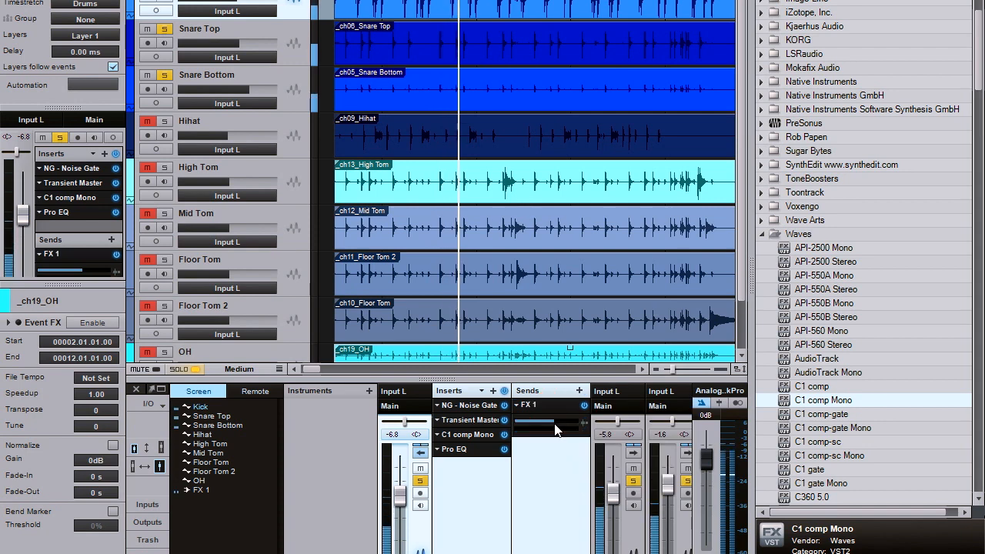
drag(558, 423, 528, 424)
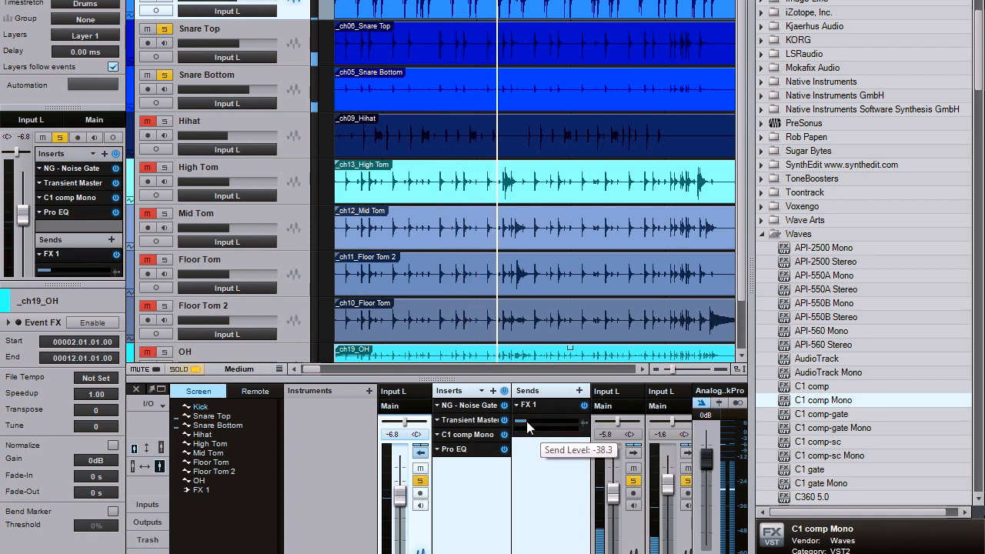
drag(524, 424, 531, 424)
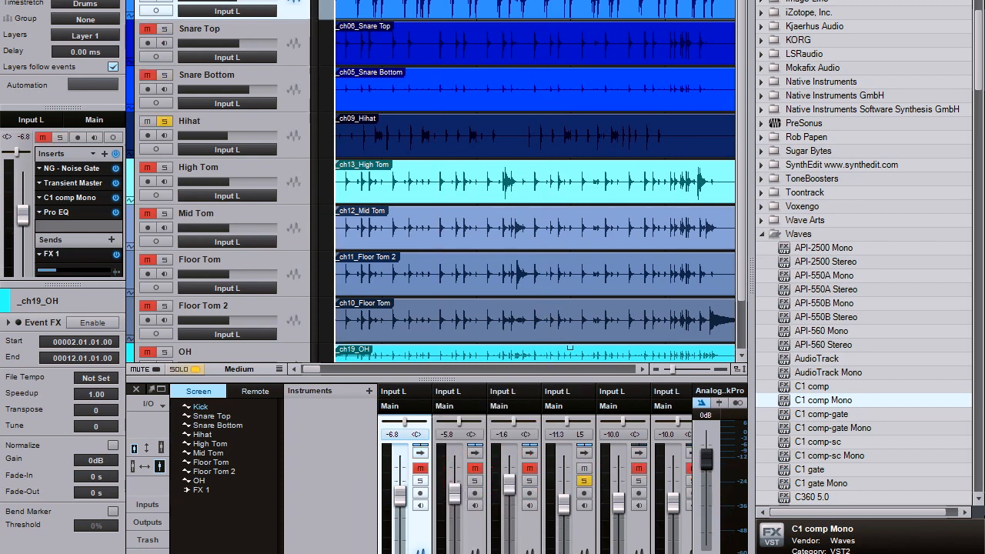
mouse_move(527, 121)
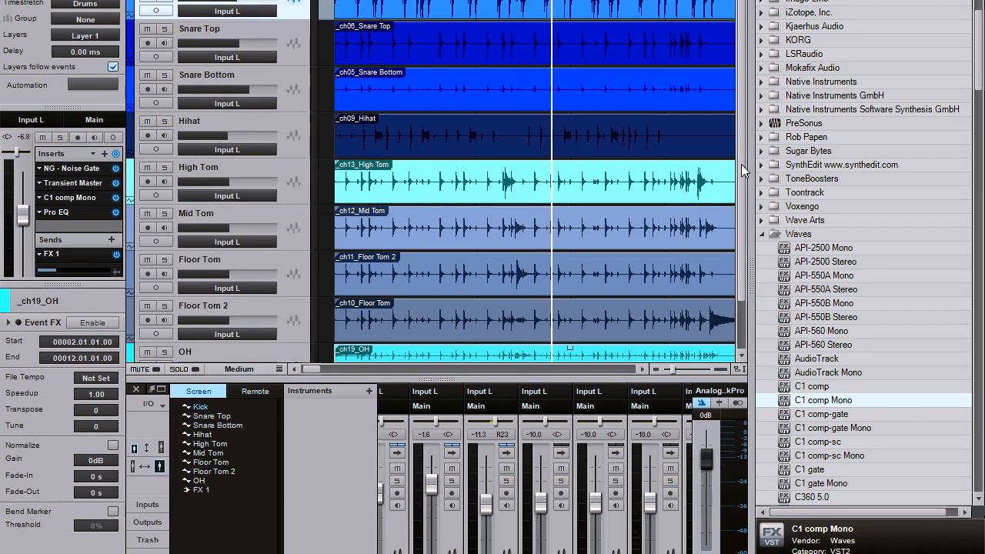
mouse_move(753, 139)
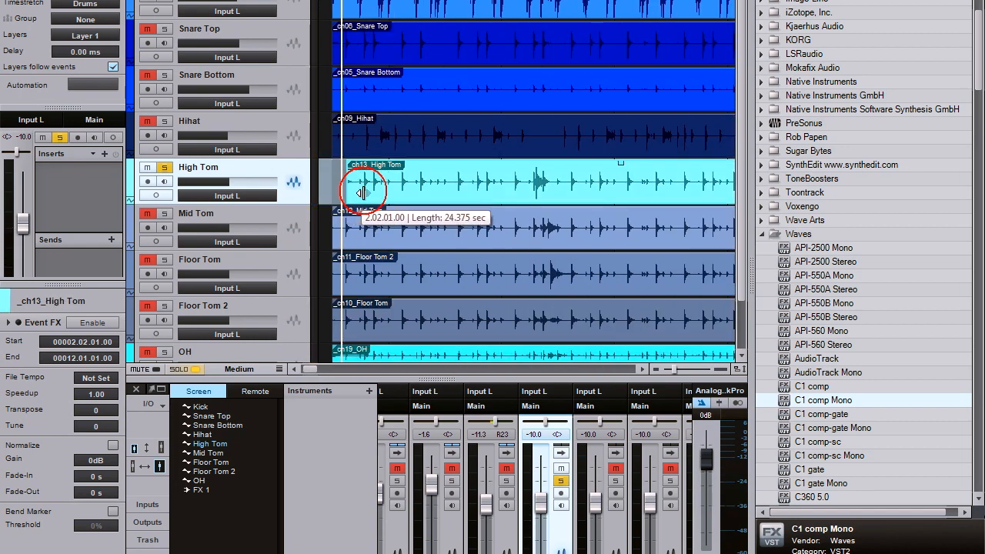
Trim the start of the High Tom event up to its first hit.
drag(361, 192, 654, 201)
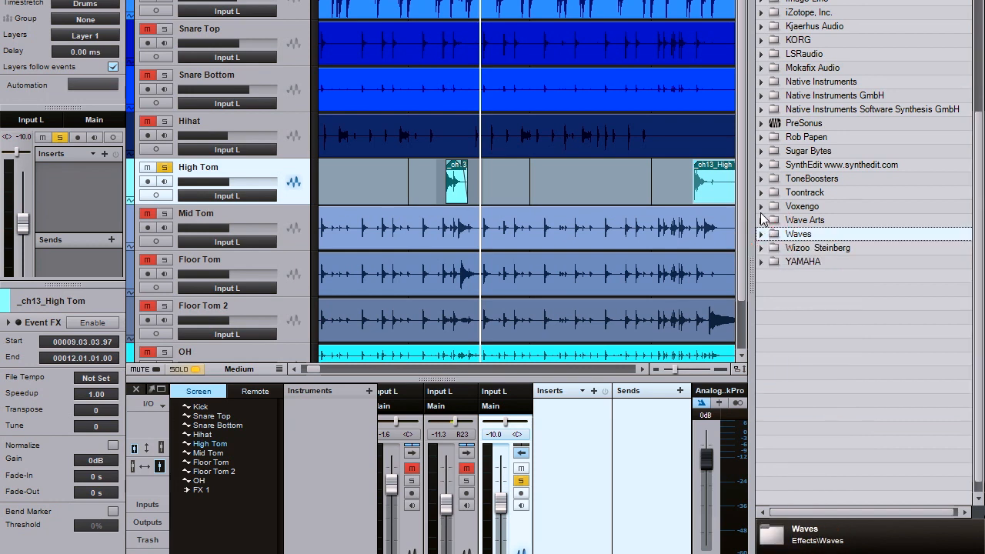
mouse_move(434, 171)
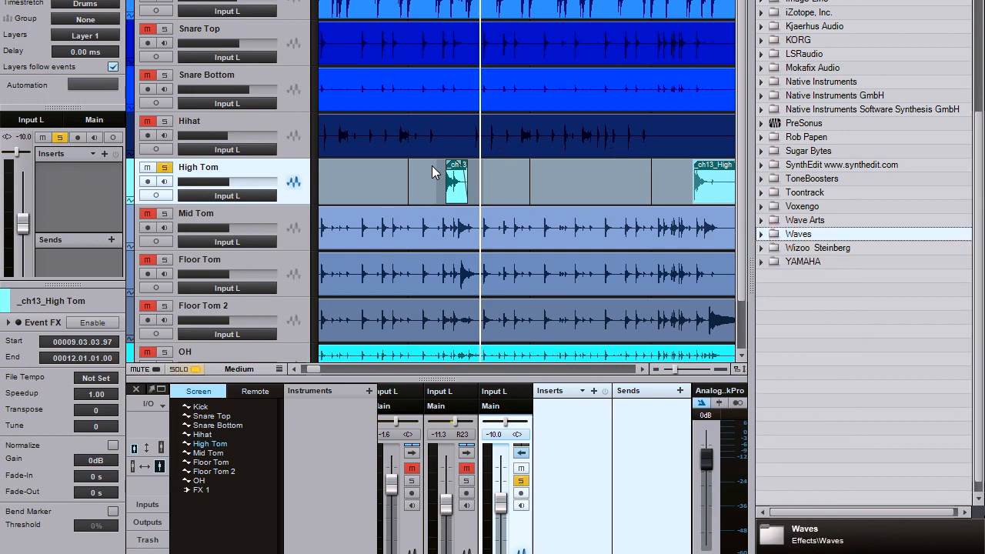
mouse_move(762, 235)
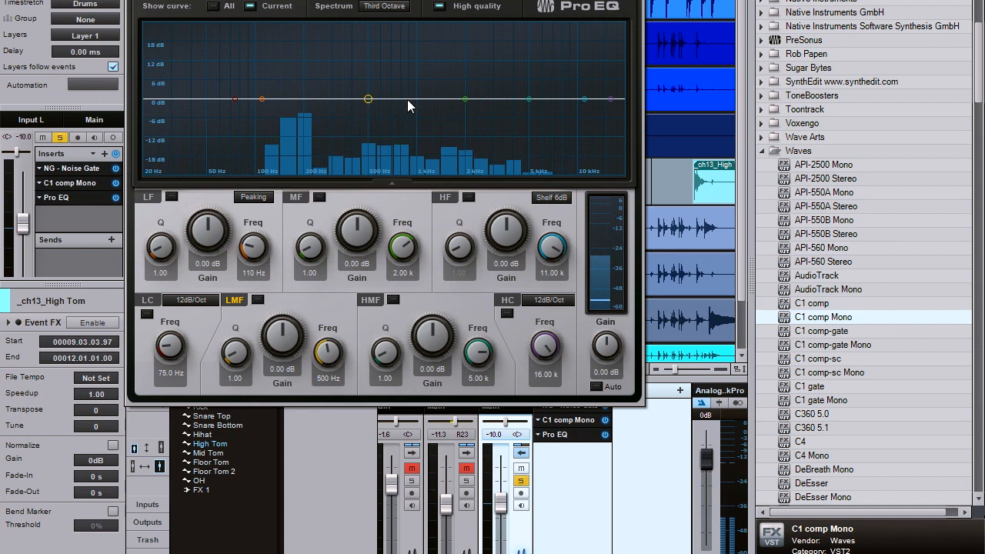
Give the High Tom a narrow low-mid boost near 626 Hz and an FX 1 send.
drag(464, 99, 464, 87)
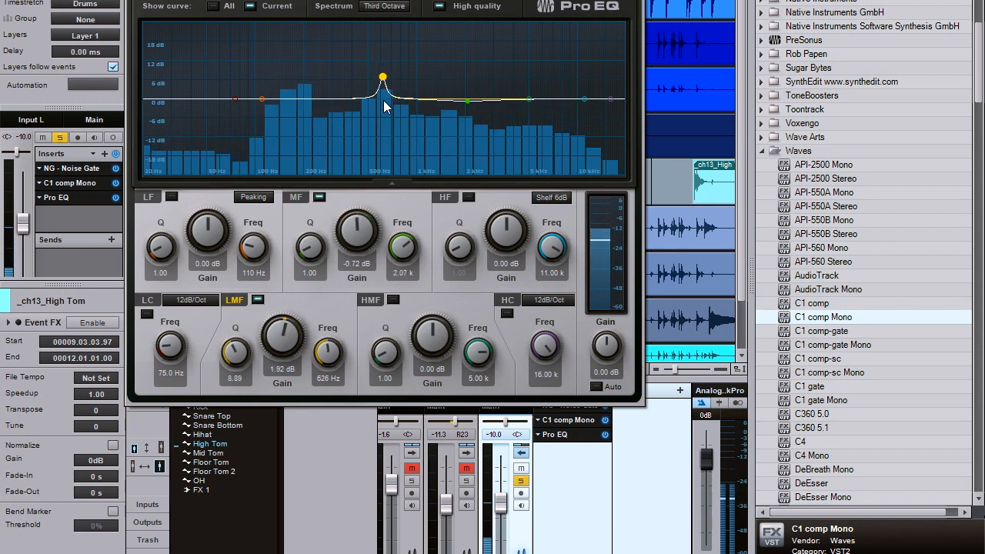
drag(383, 77, 383, 142)
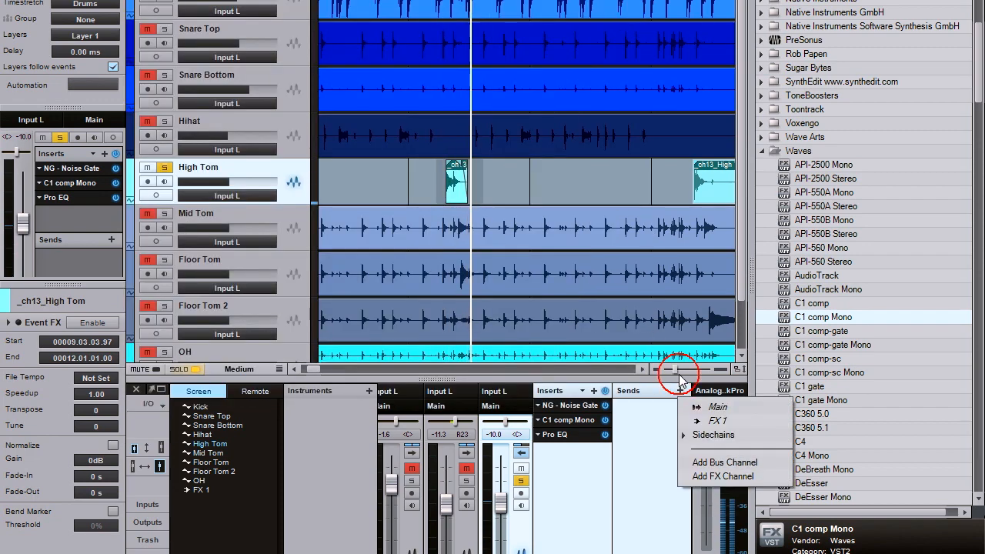
click(717, 422)
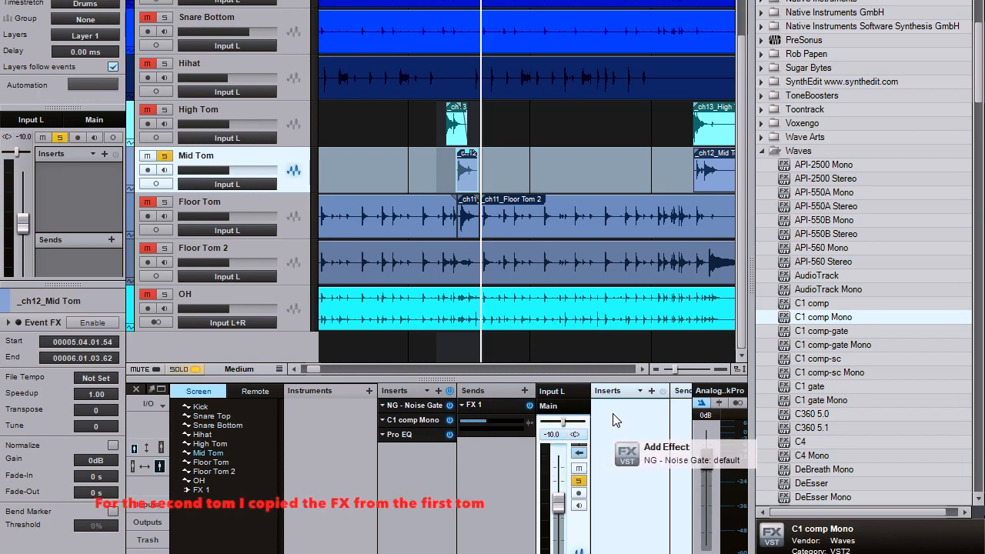
Place the High Tom's gate, compressor and EQ chain on Mid Tom and add an FX 1 send.
click(411, 406)
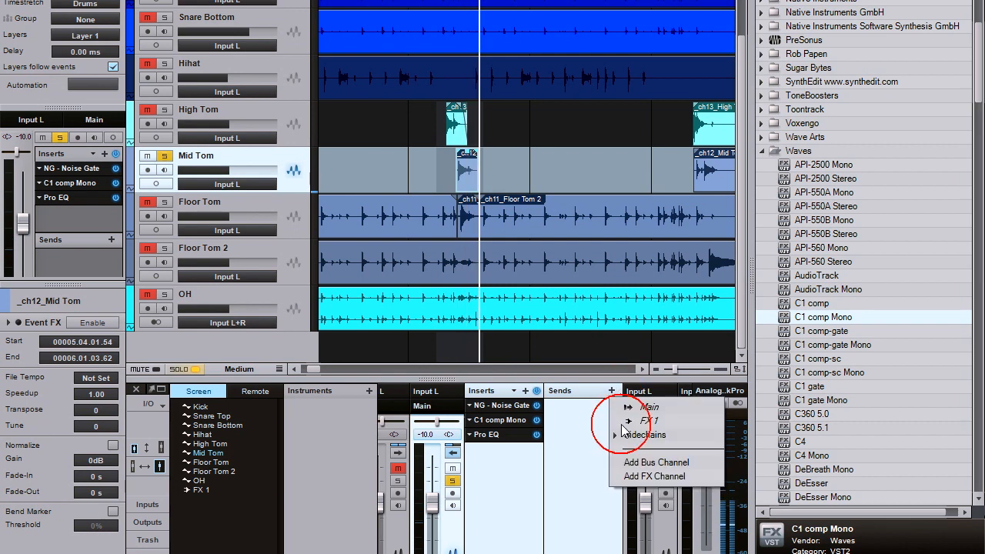
click(648, 419)
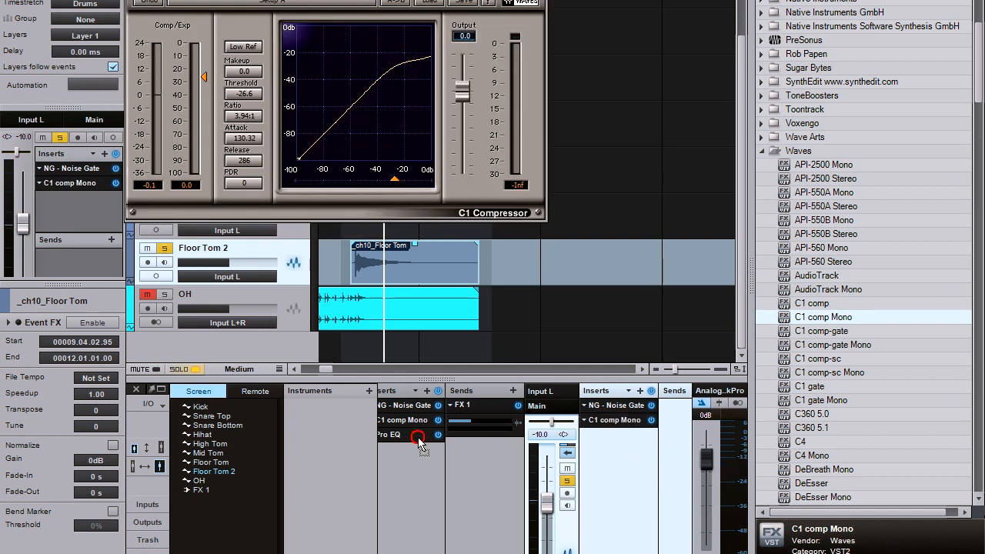
Insert Native Instruments Transient Master into Floor Tom 2 and raise its channel level.
click(390, 436)
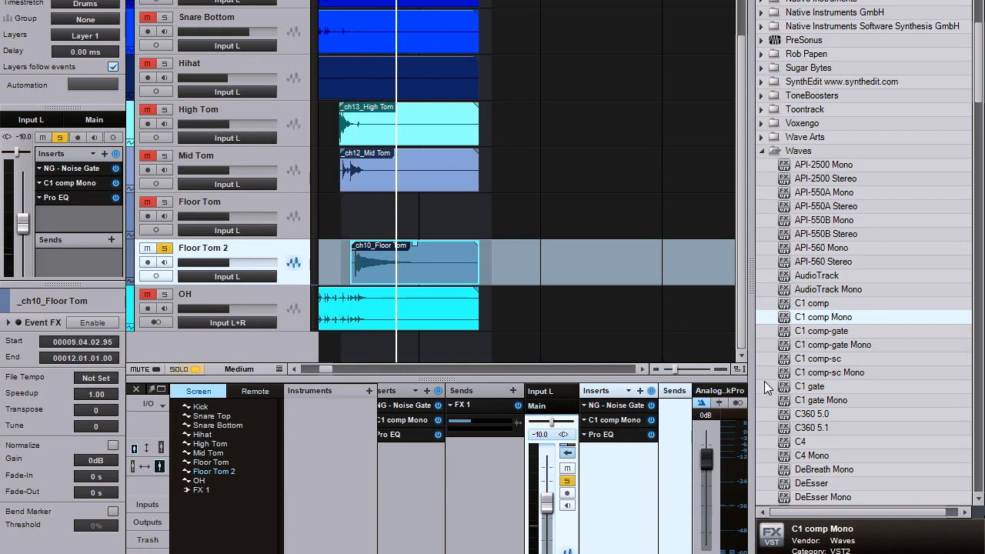
click(761, 151)
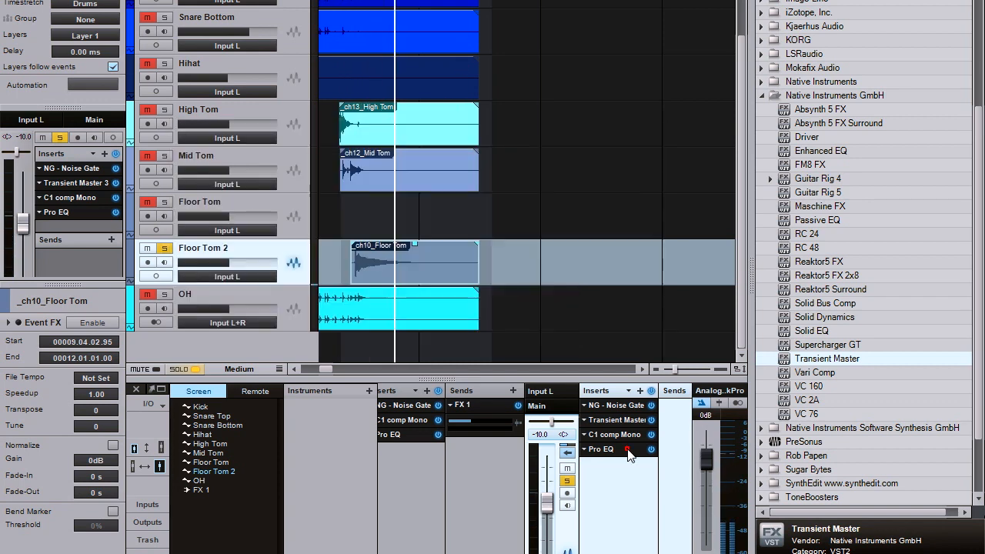
click(602, 449)
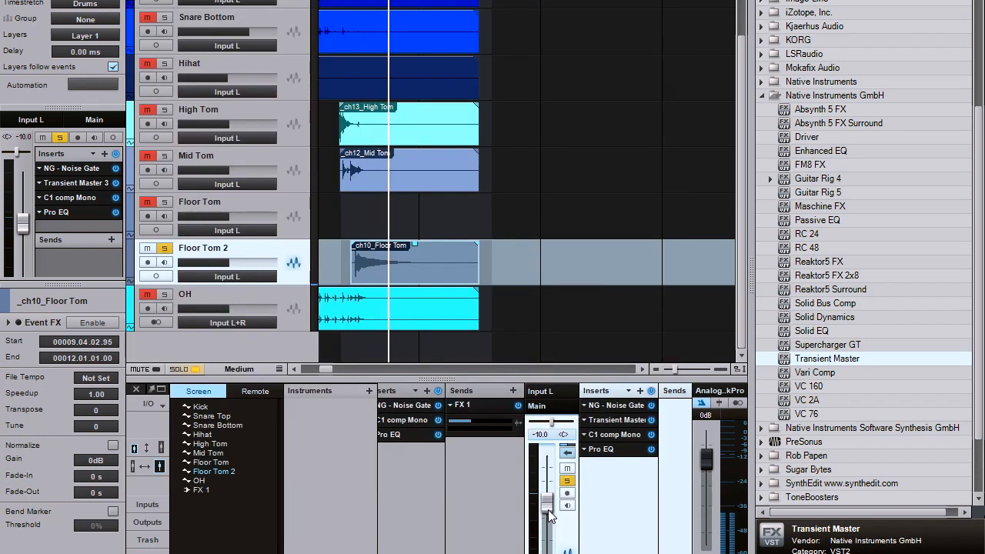
drag(551, 422, 539, 428)
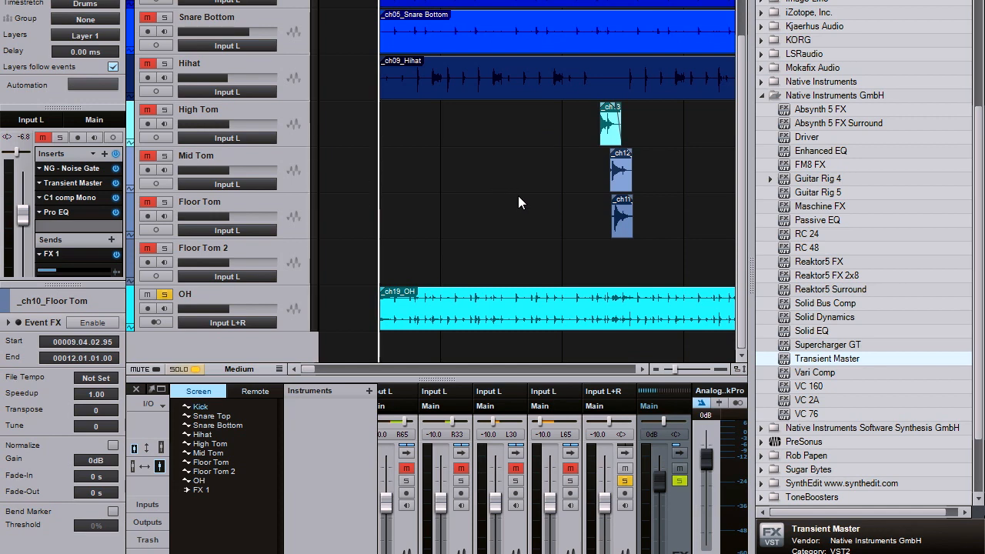
mouse_move(321, 221)
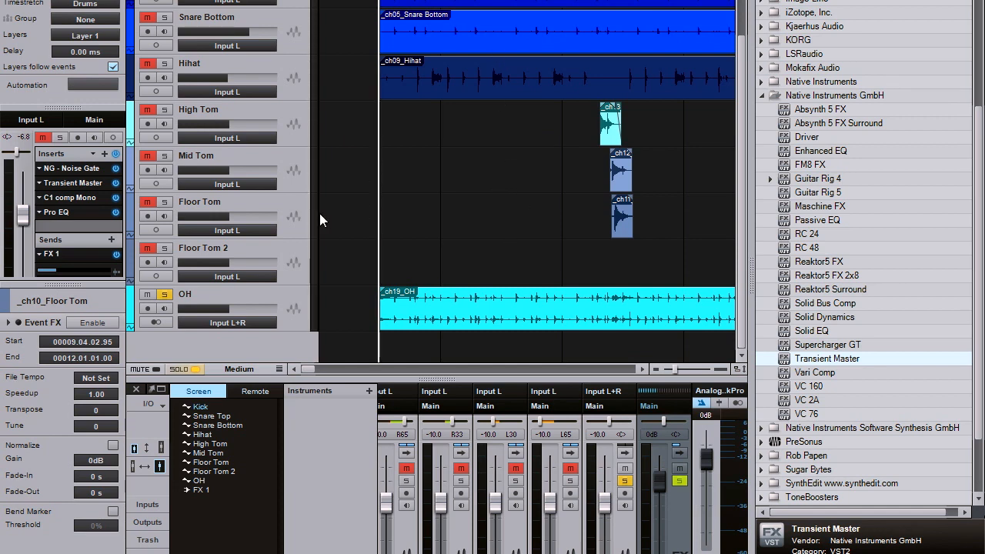
mouse_move(405, 311)
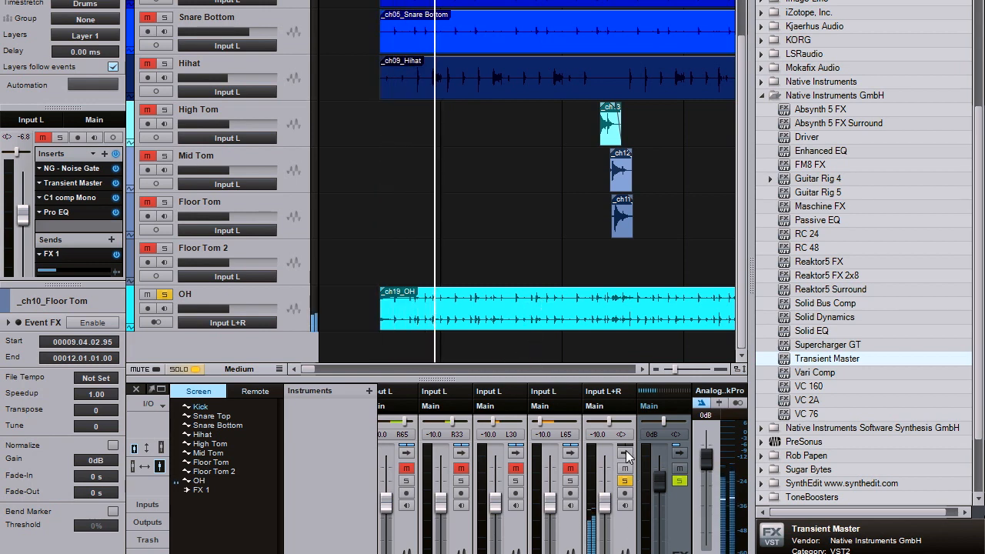
Add Compressor and Pro EQ inserts to the OH channel and show the Pro EQ editor.
click(593, 390)
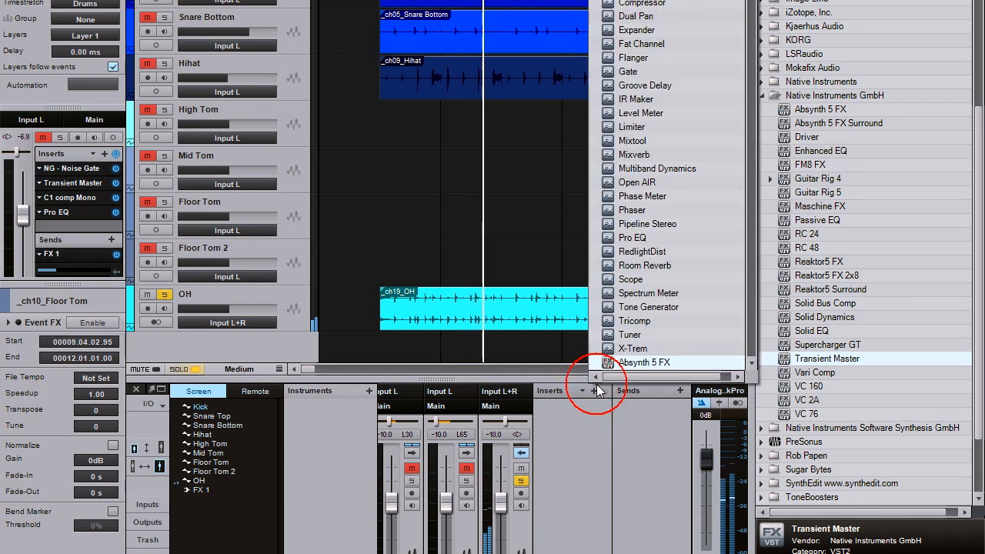
click(595, 390)
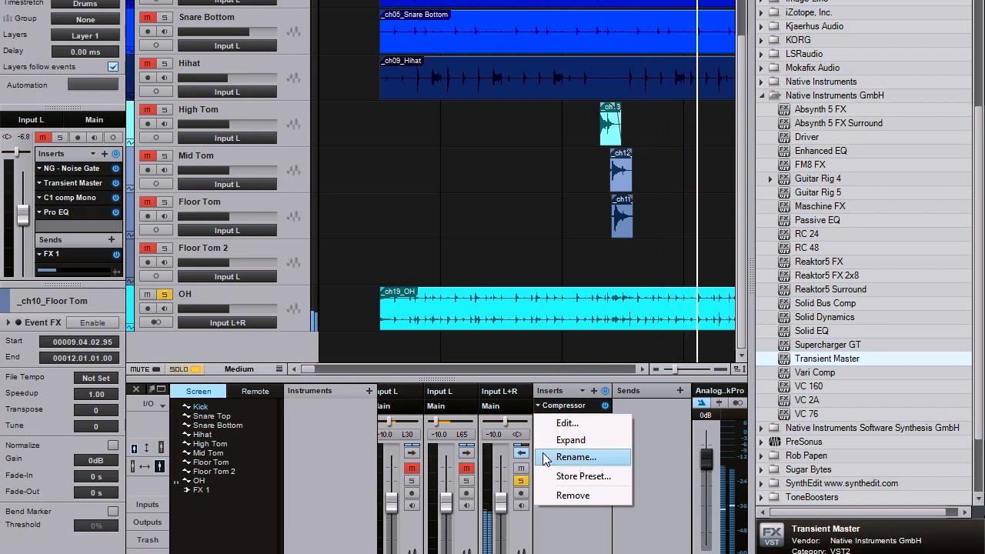
click(567, 423)
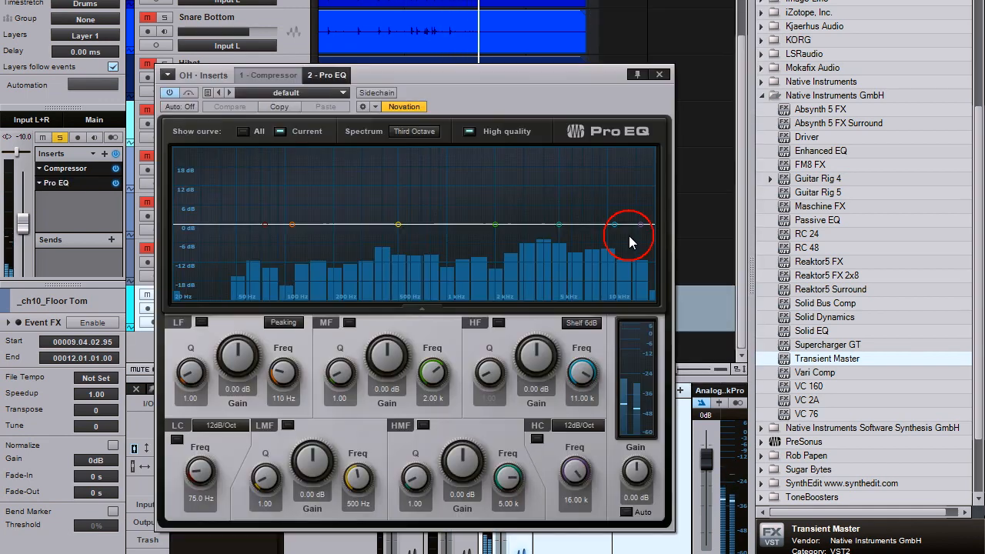
Enable the Pro EQ low cut on OH and raise it to about 197 Hz.
drag(201, 472, 202, 462)
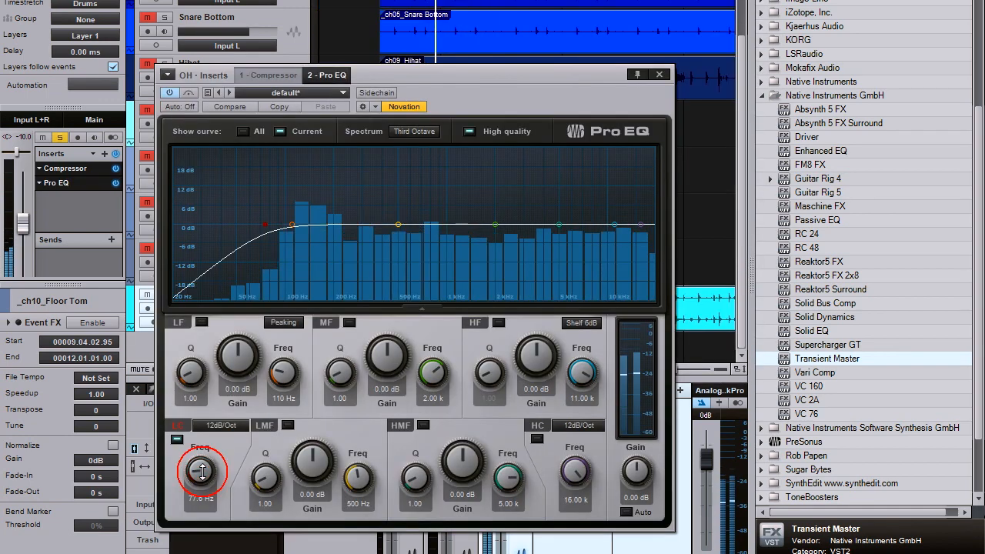
drag(202, 471, 202, 454)
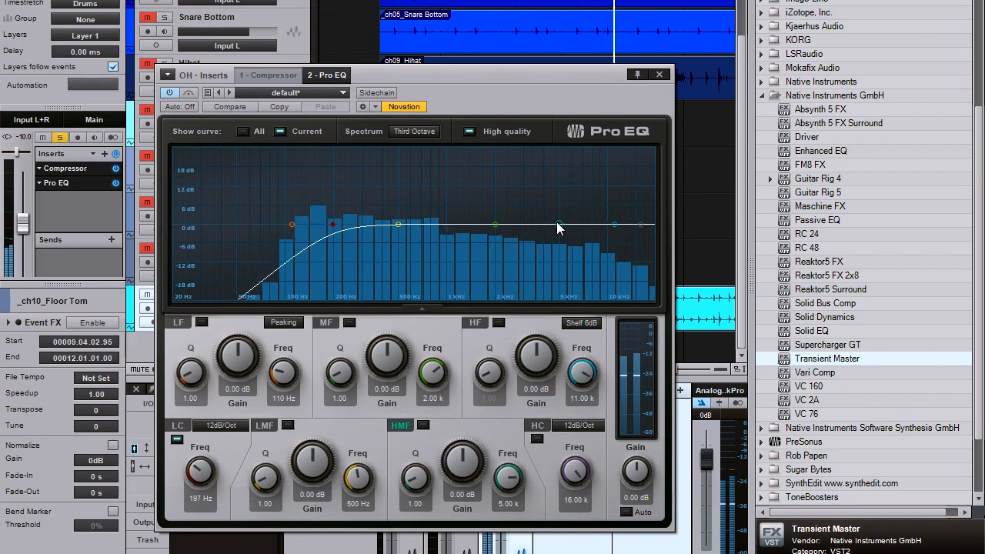
click(660, 74)
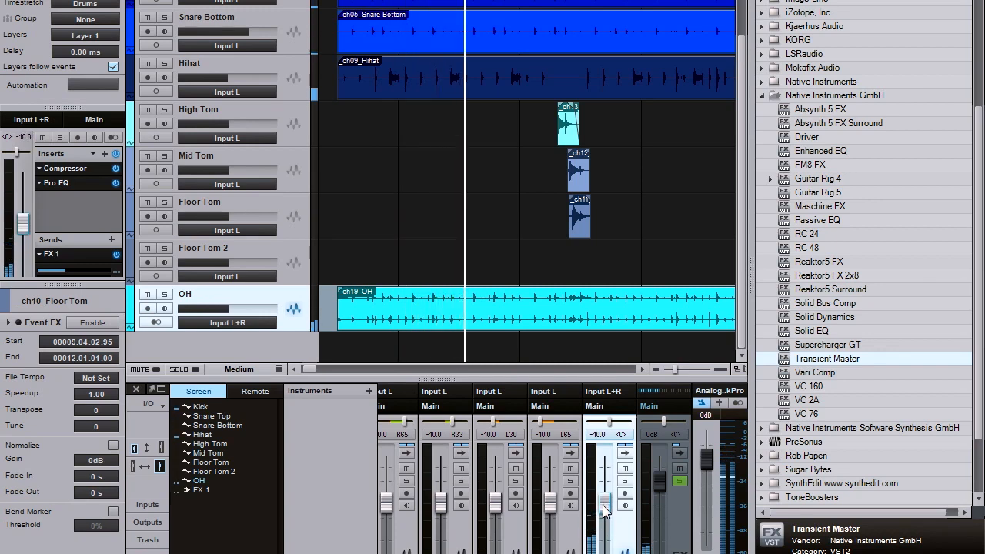
Raise the OH overheads fader to about -7.5 dB.
drag(605, 509, 608, 505)
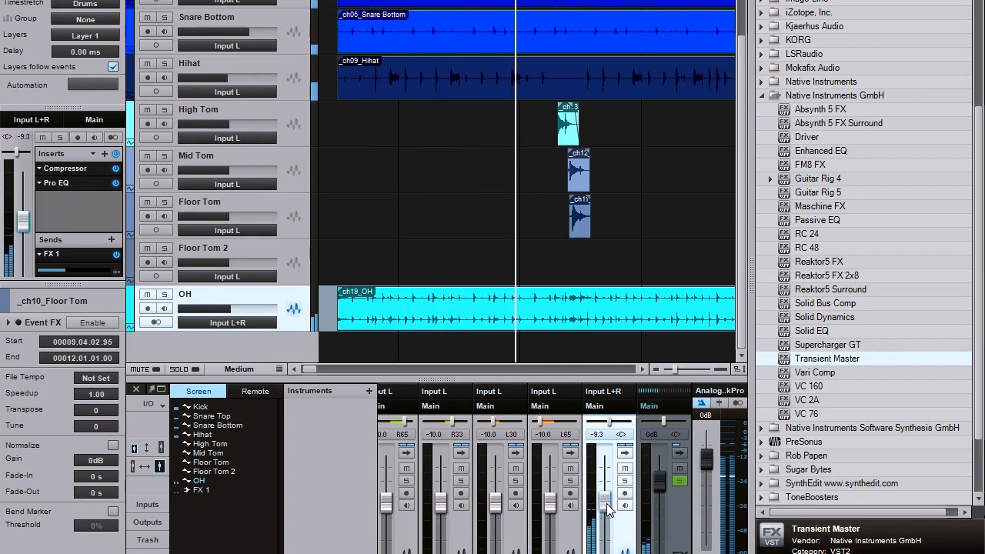
drag(606, 507, 607, 497)
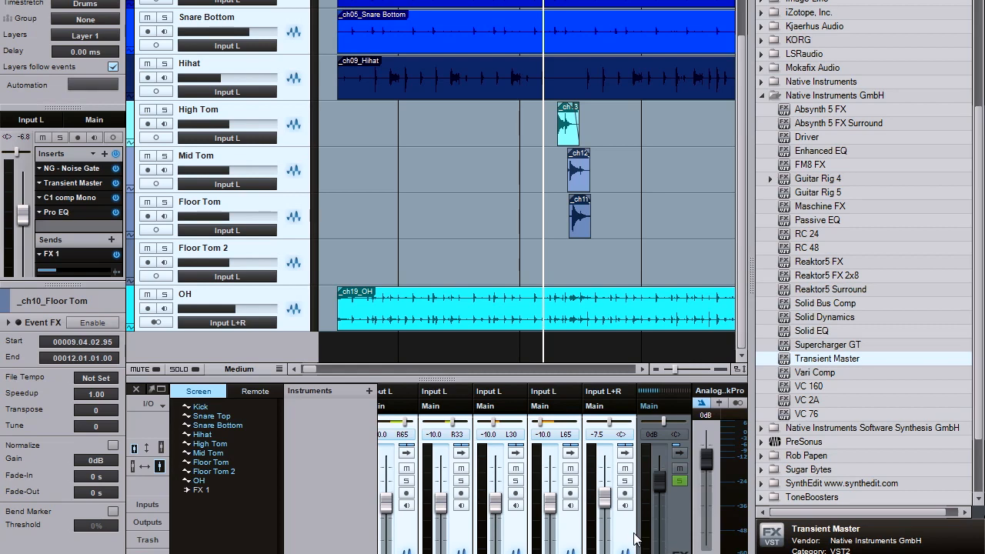
right_click(636, 539)
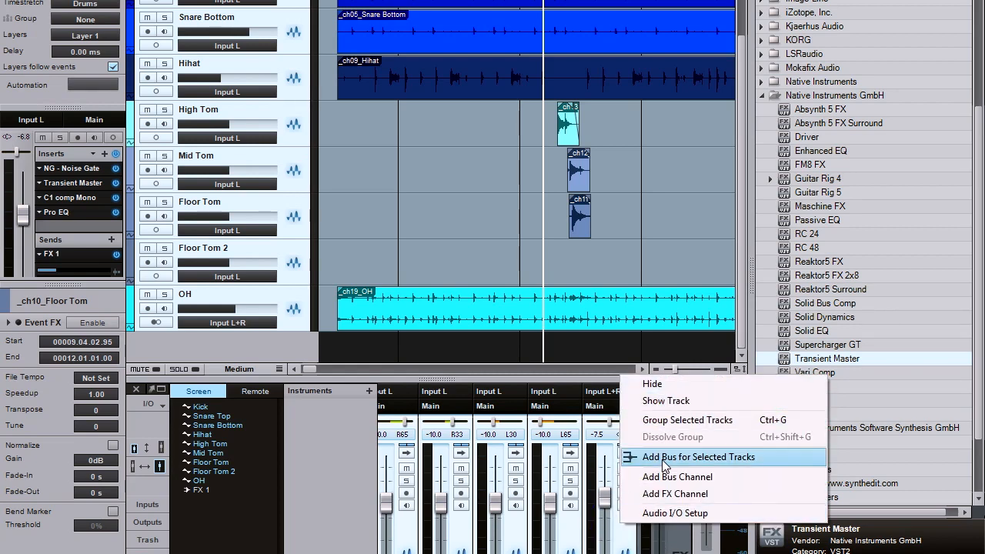
Route the selected drum tracks to a new Bus 1.
click(703, 457)
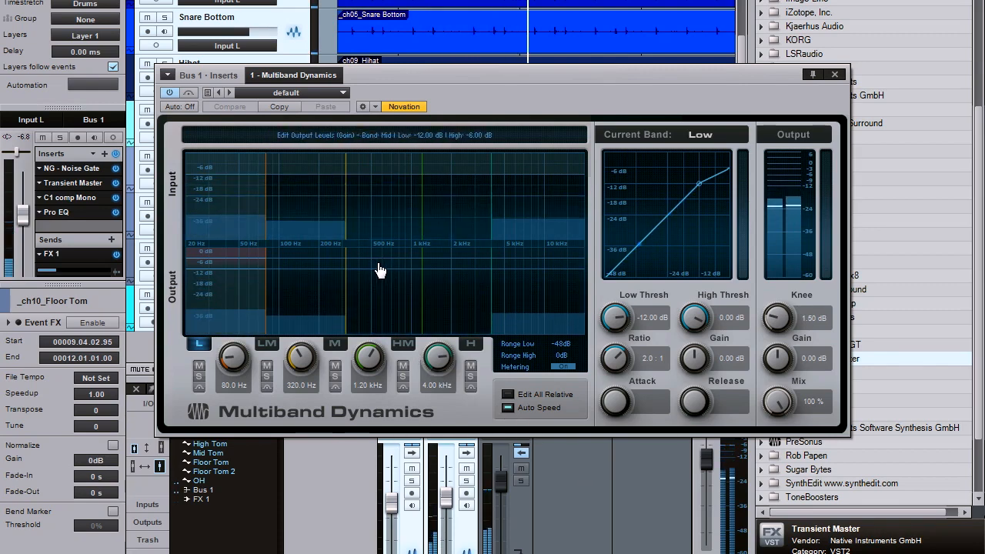
click(835, 74)
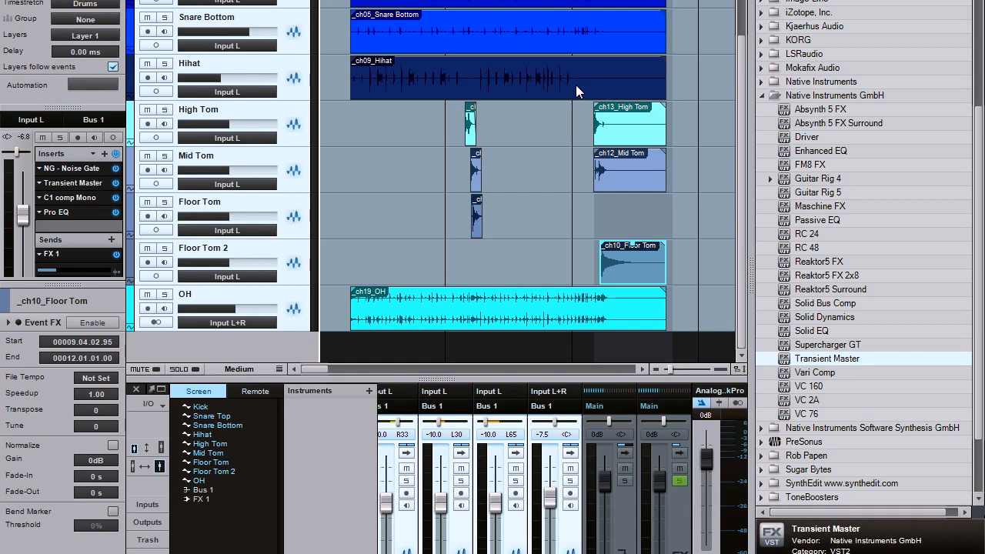
mouse_move(526, 272)
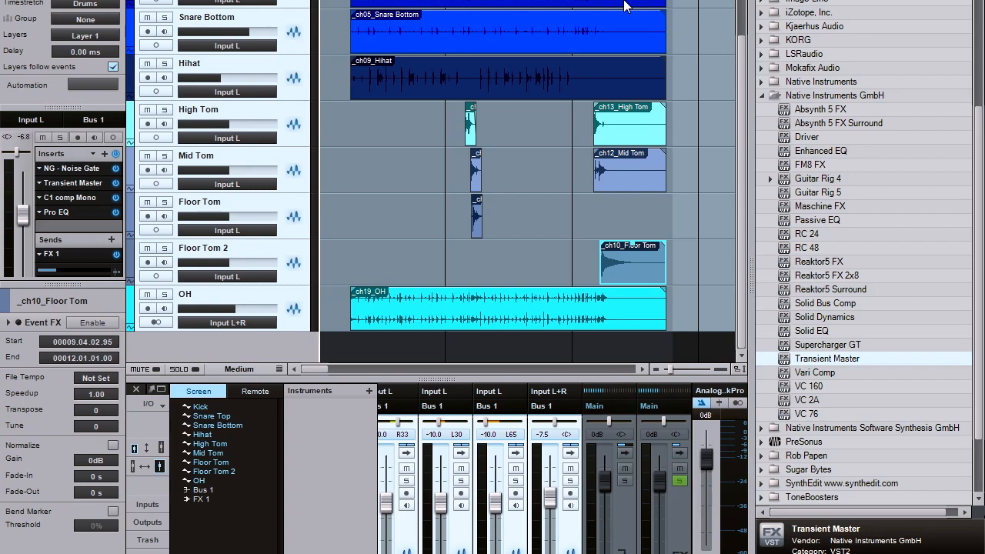
mouse_move(520, 227)
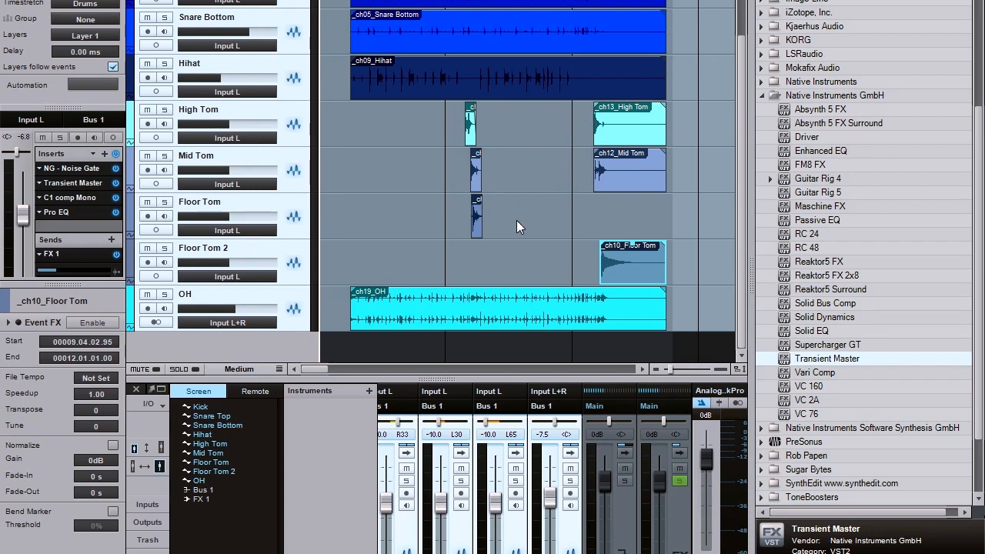